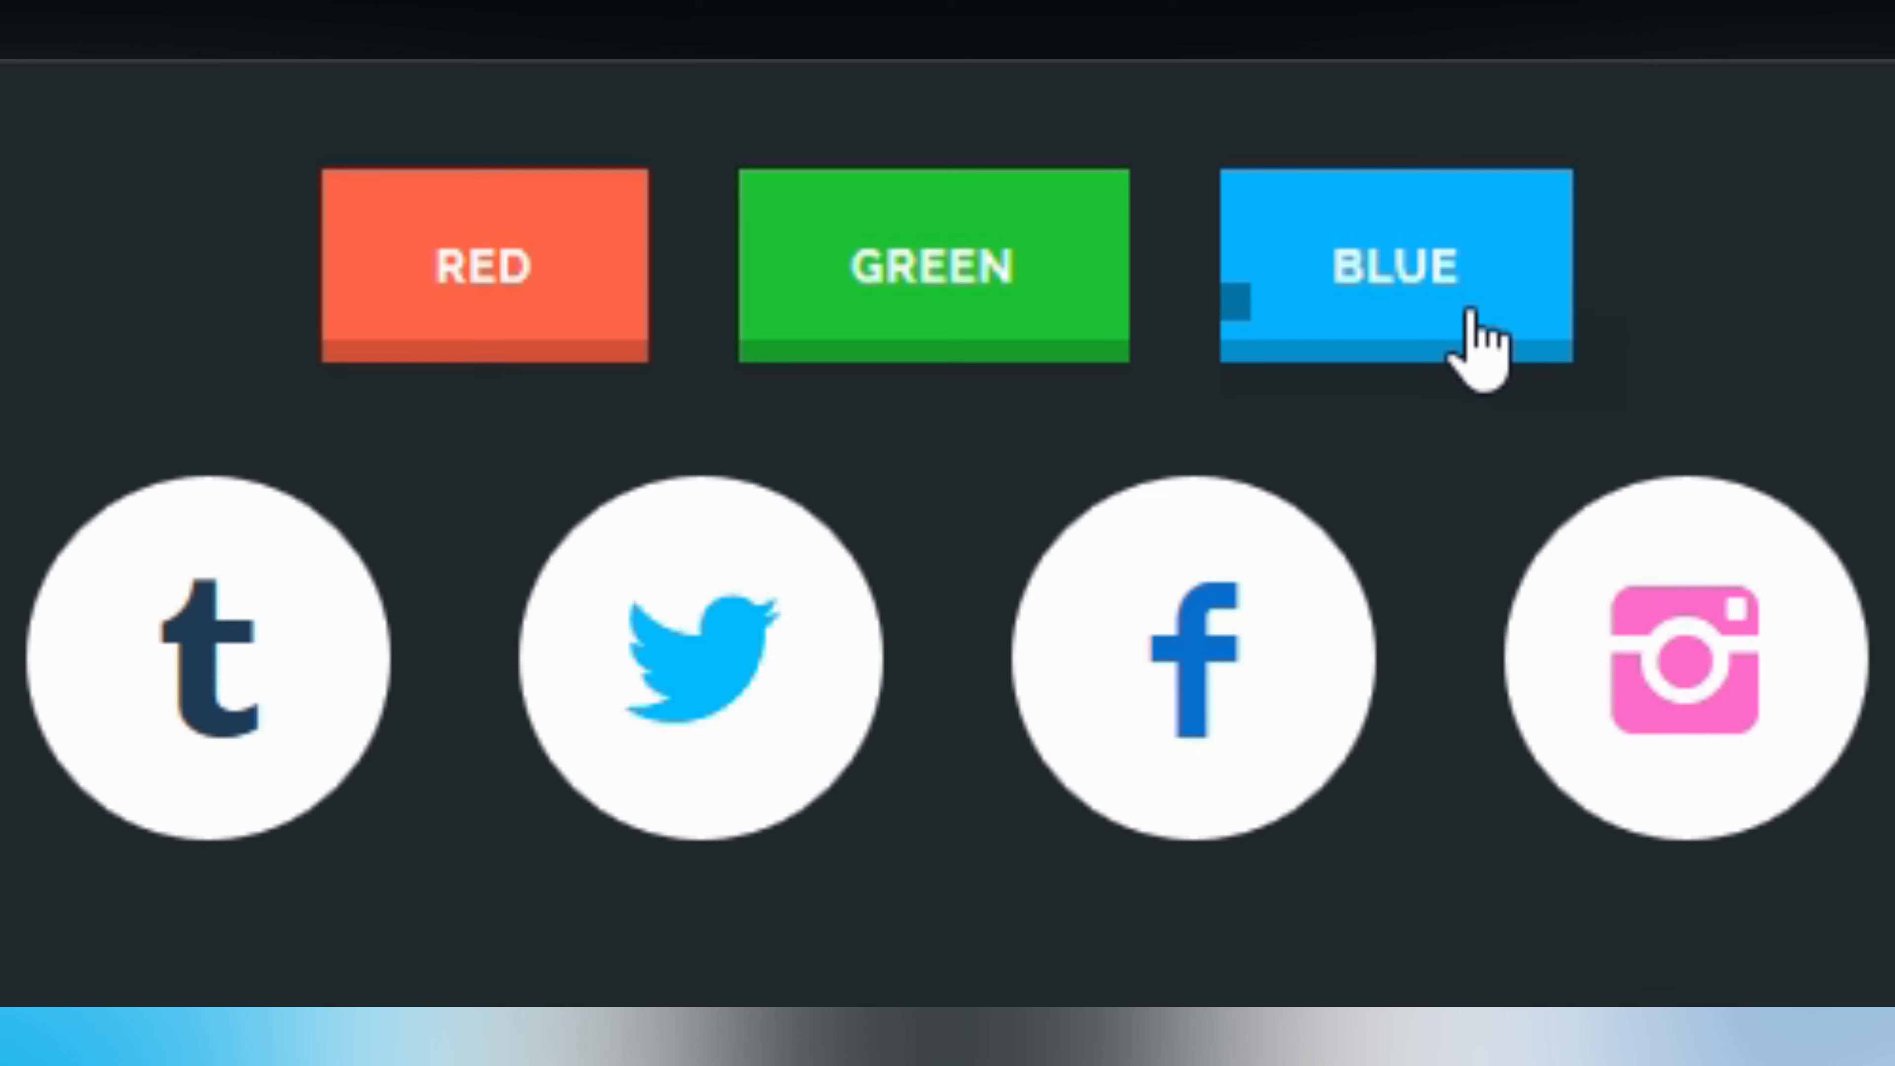
mouse_move(712, 344)
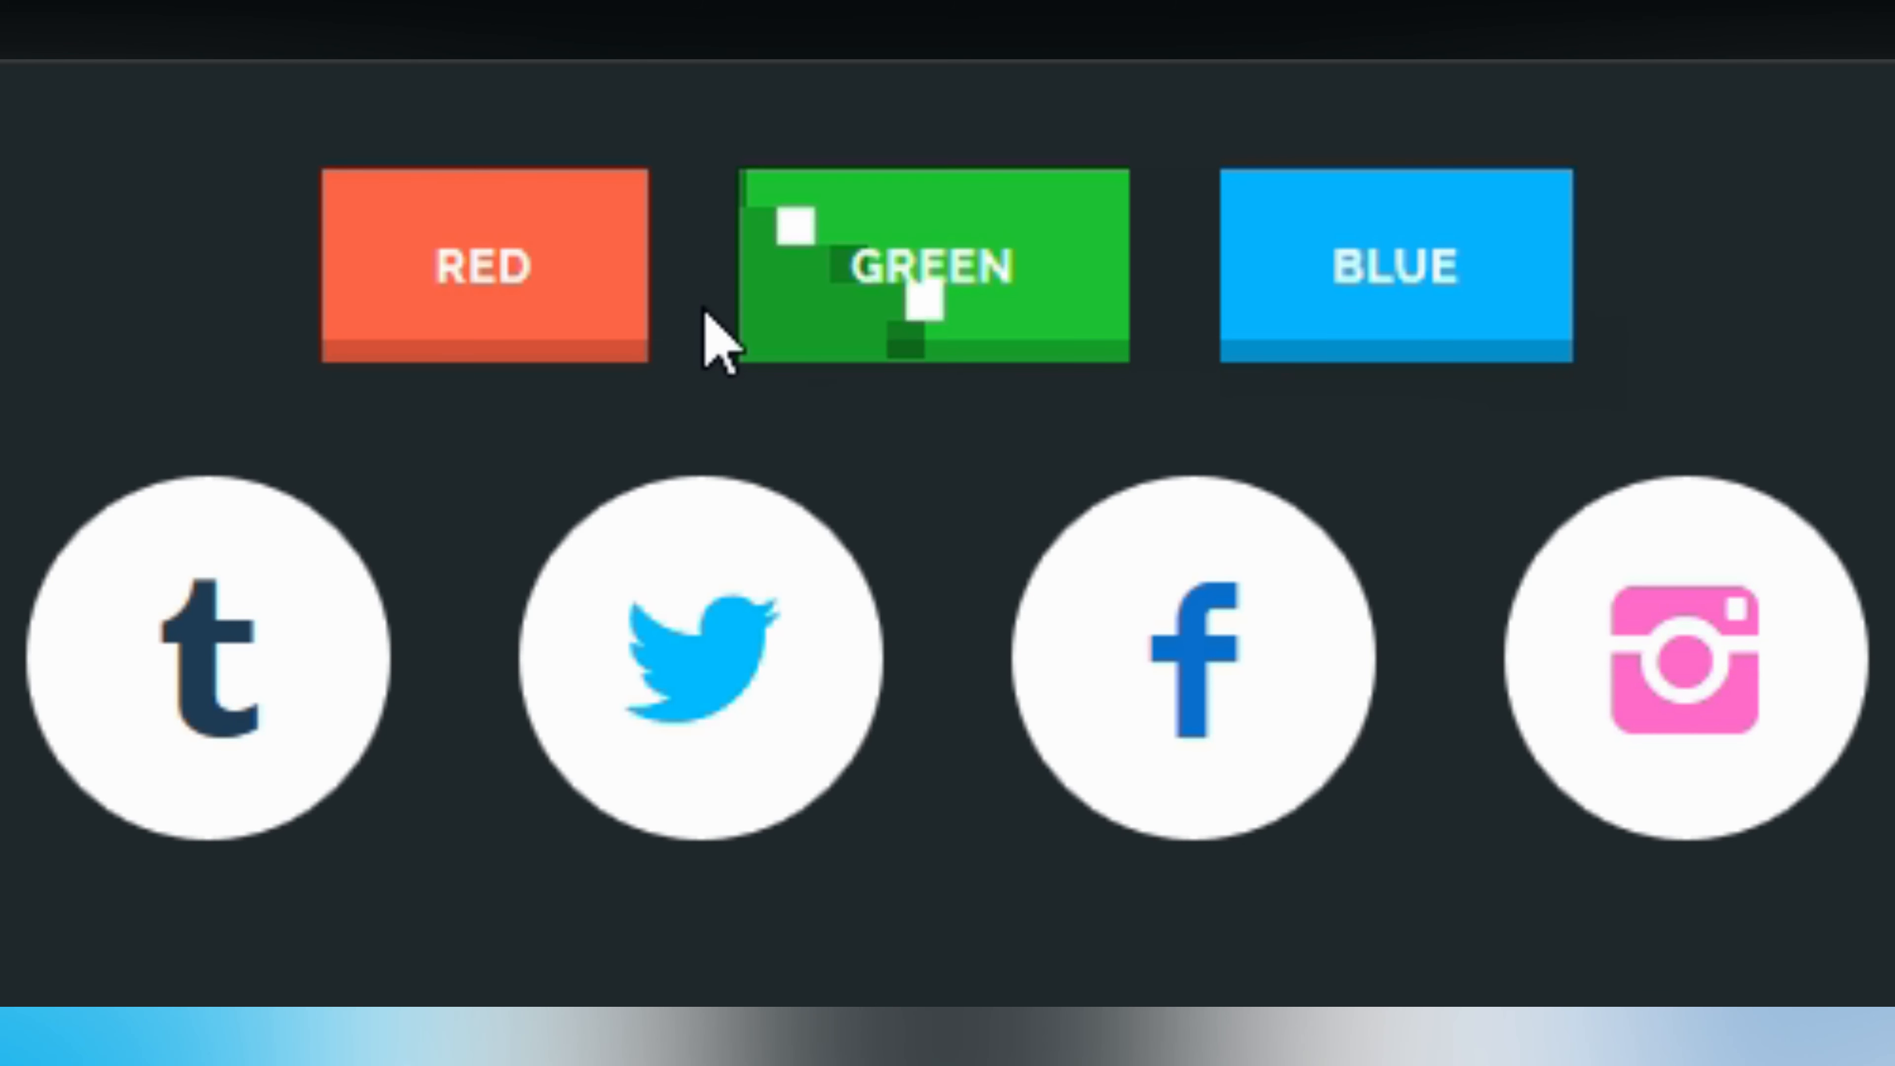
mouse_move(453, 489)
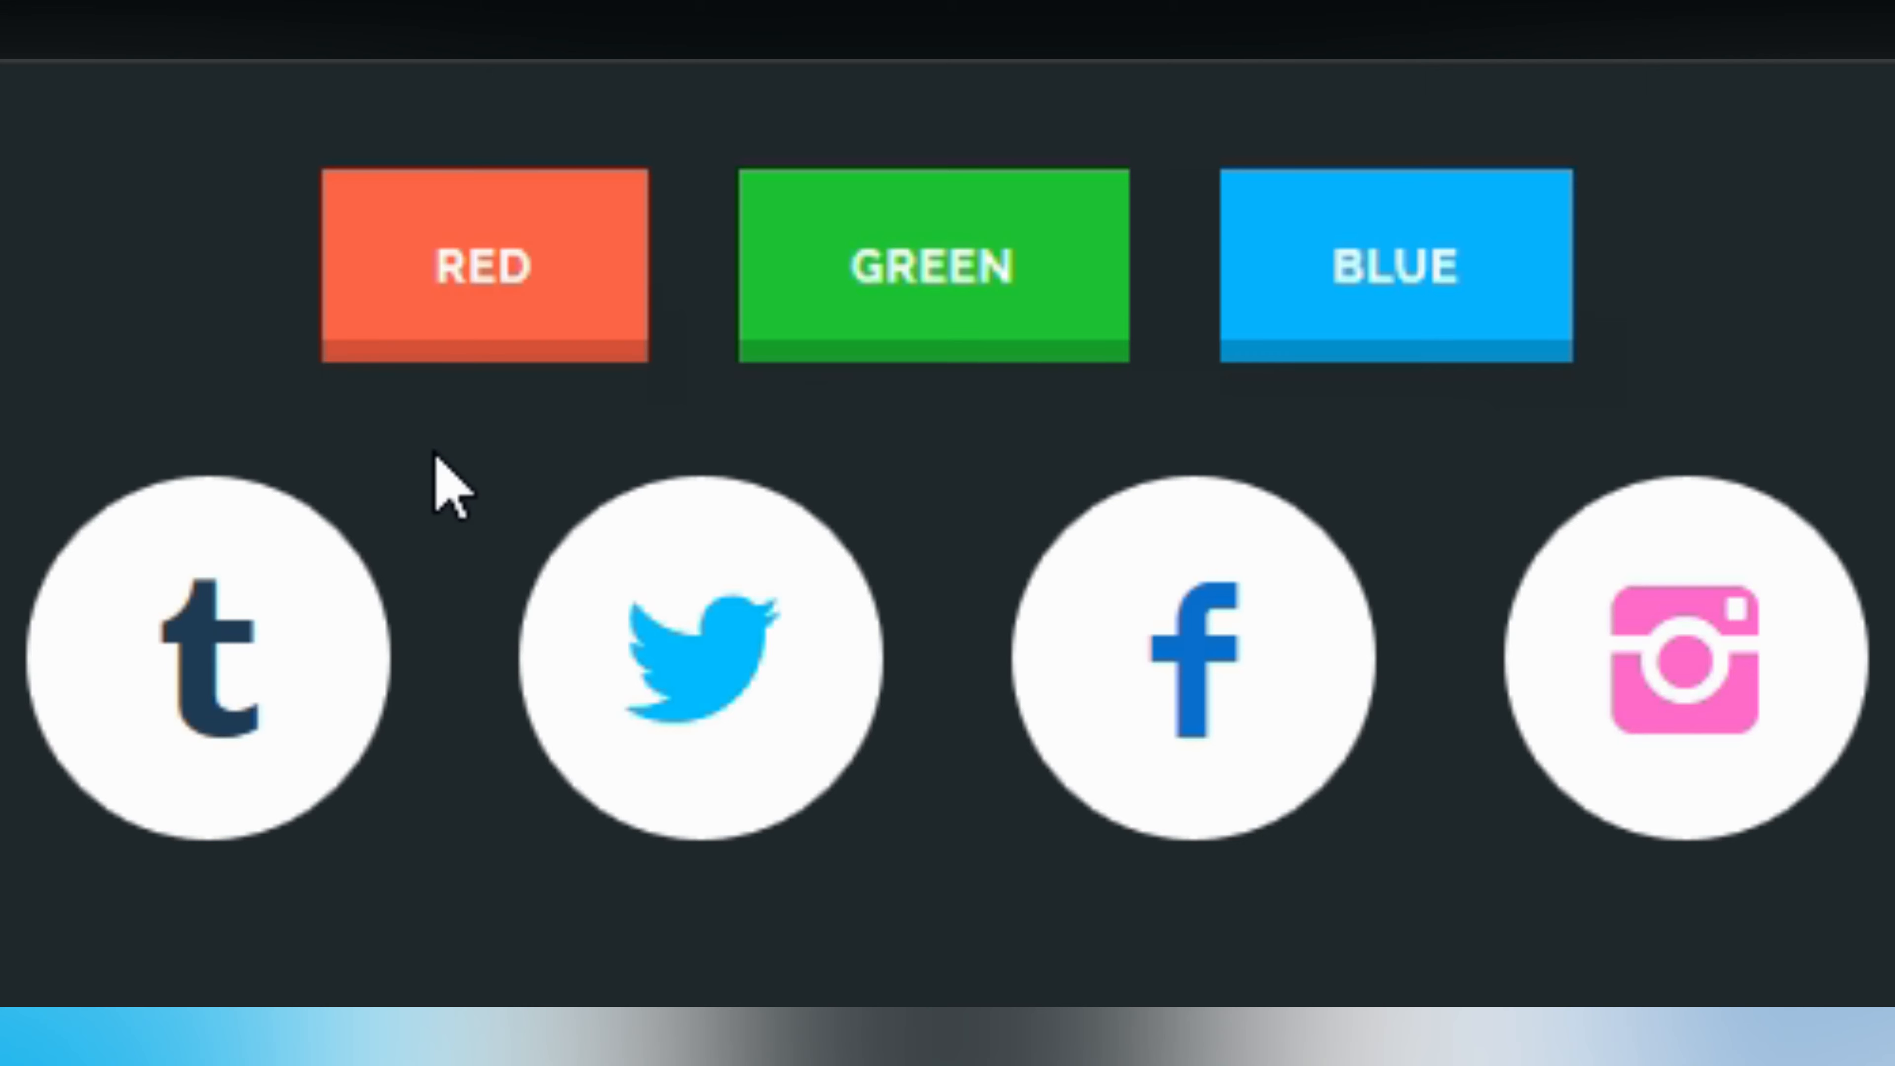